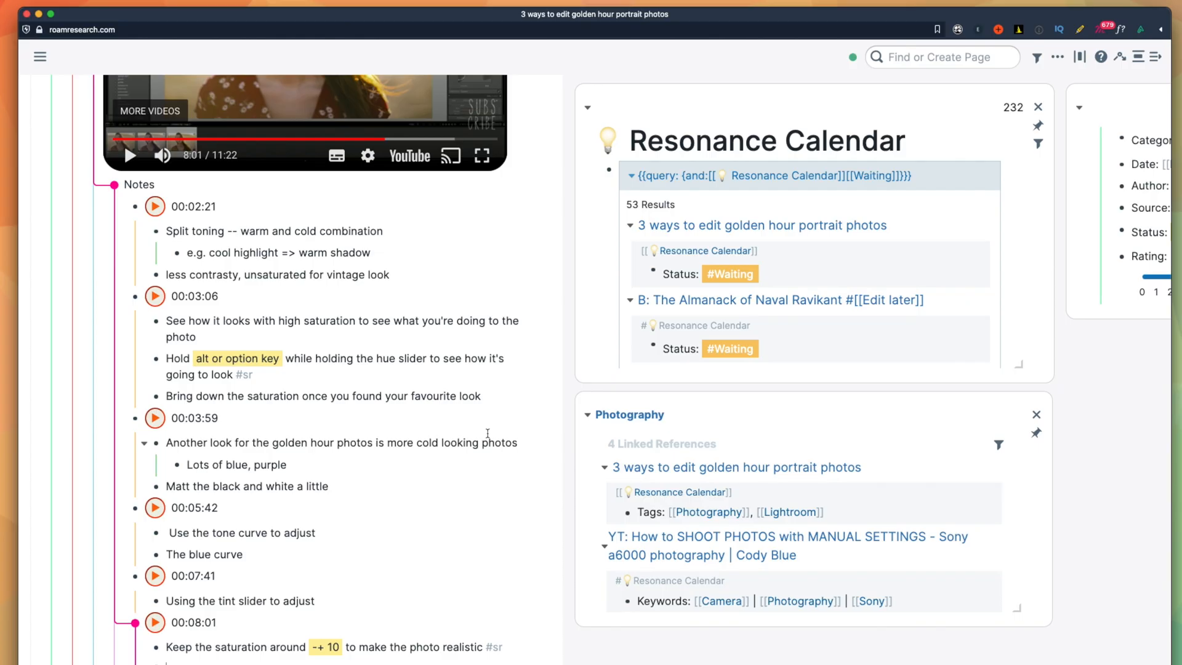
Search for roam/js and open that page from the results.
scroll(down, 3)
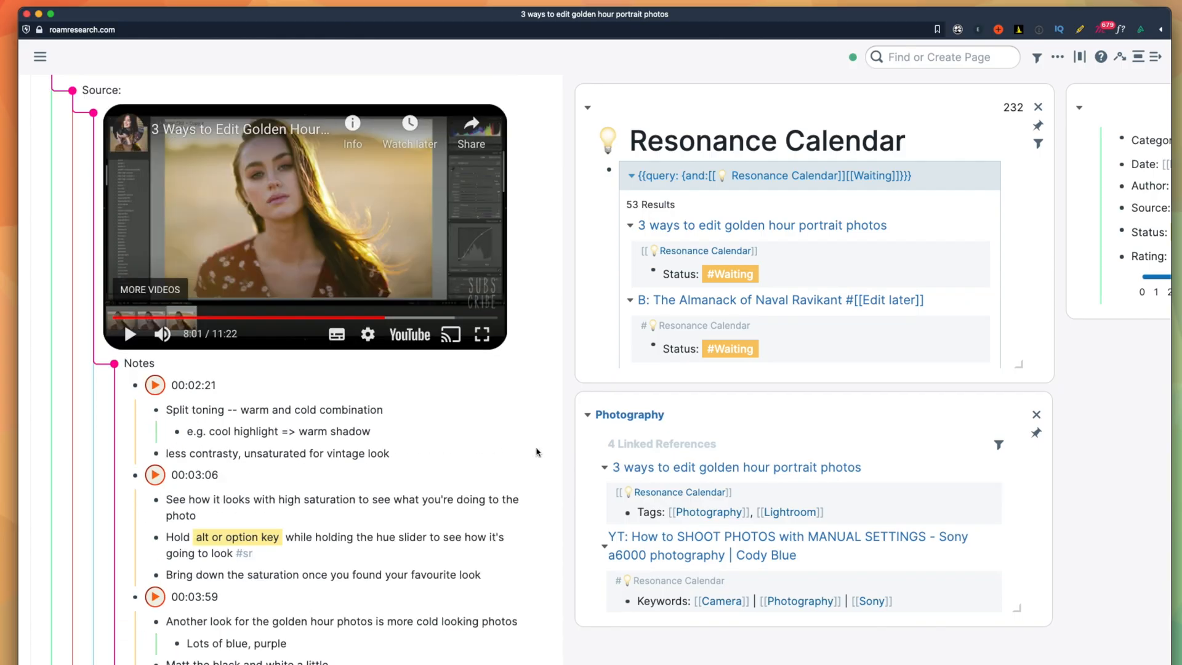
scroll(down, 3)
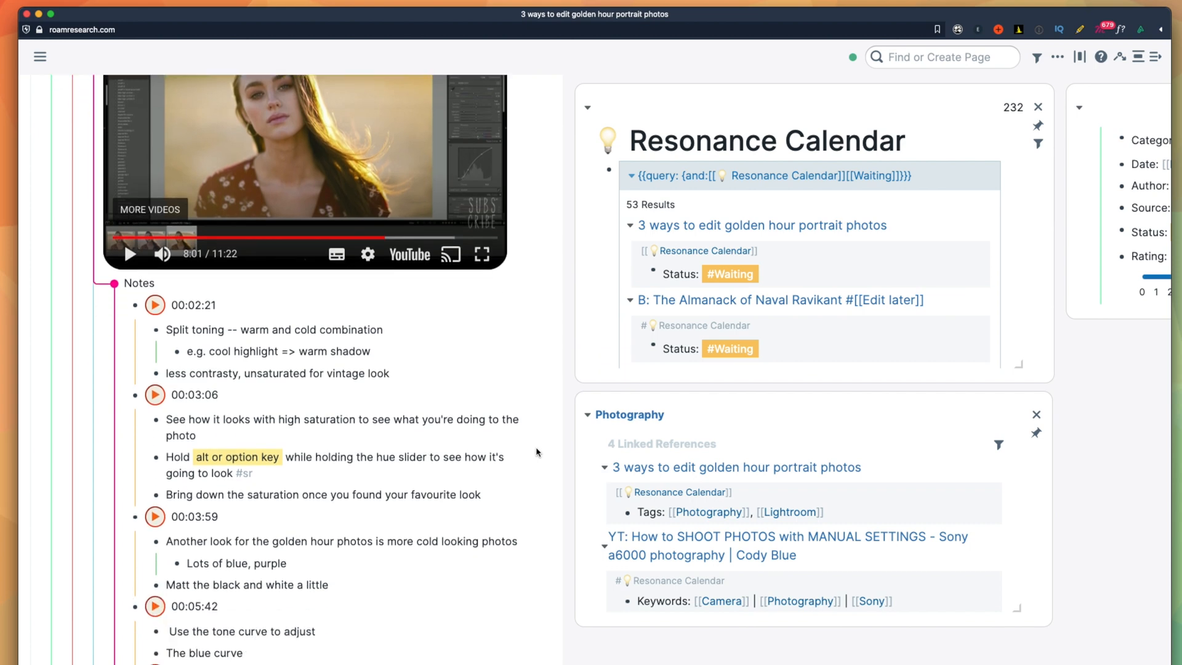
scroll(down, 3)
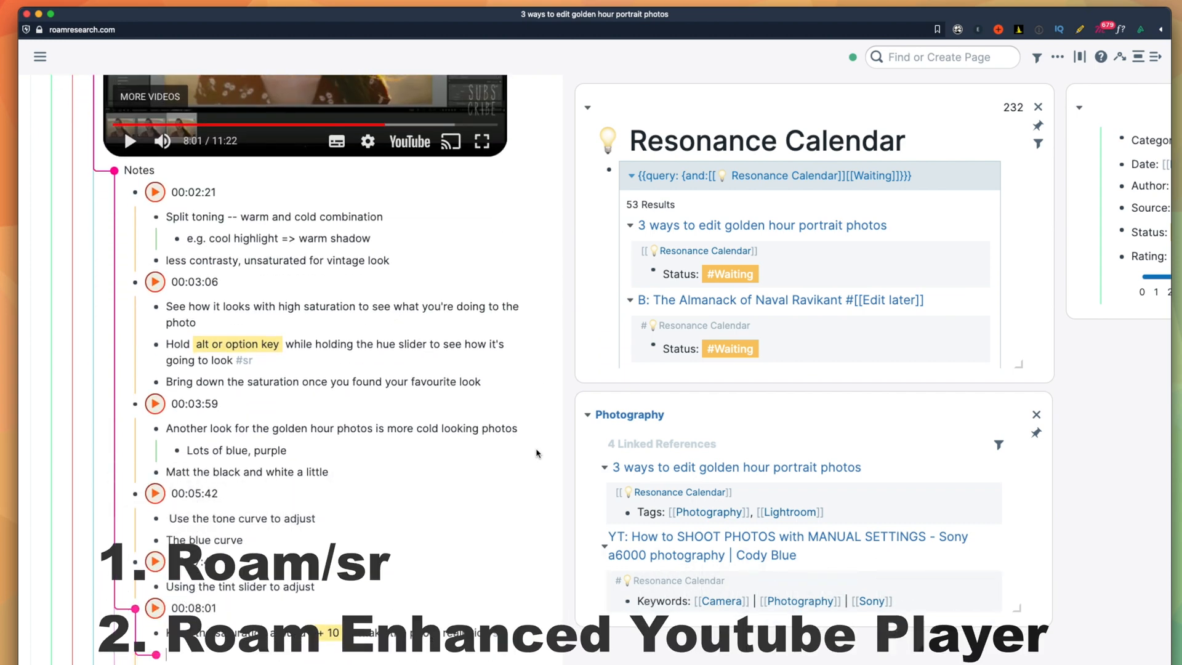
mouse_move(244, 360)
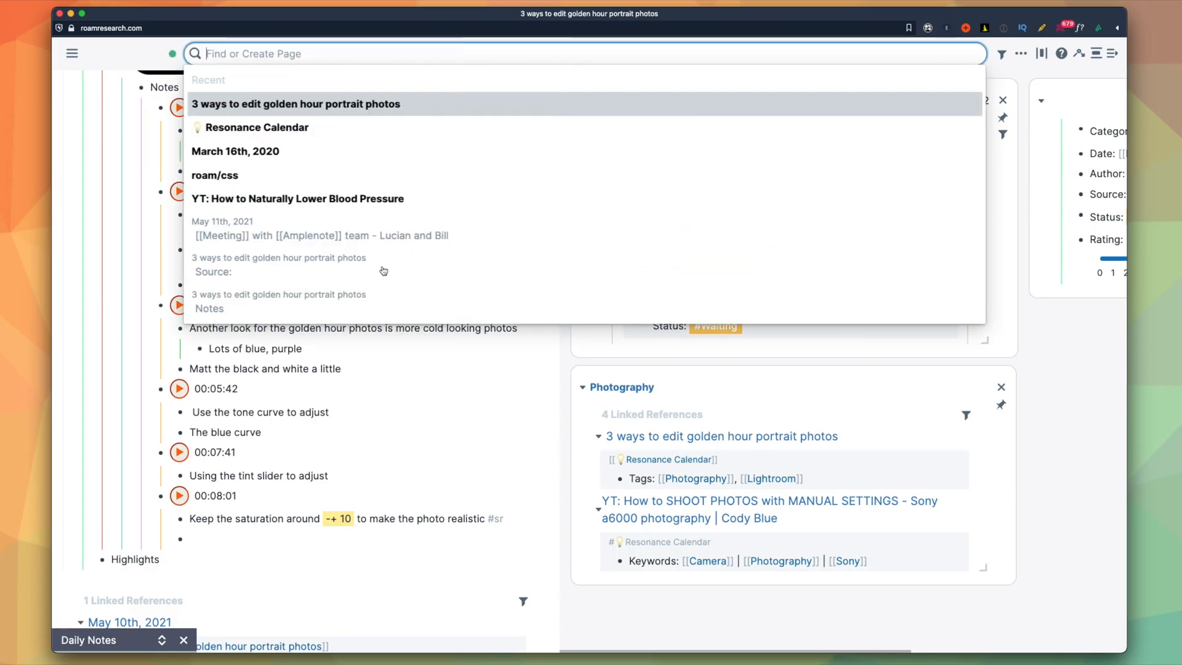
text(roam/js)
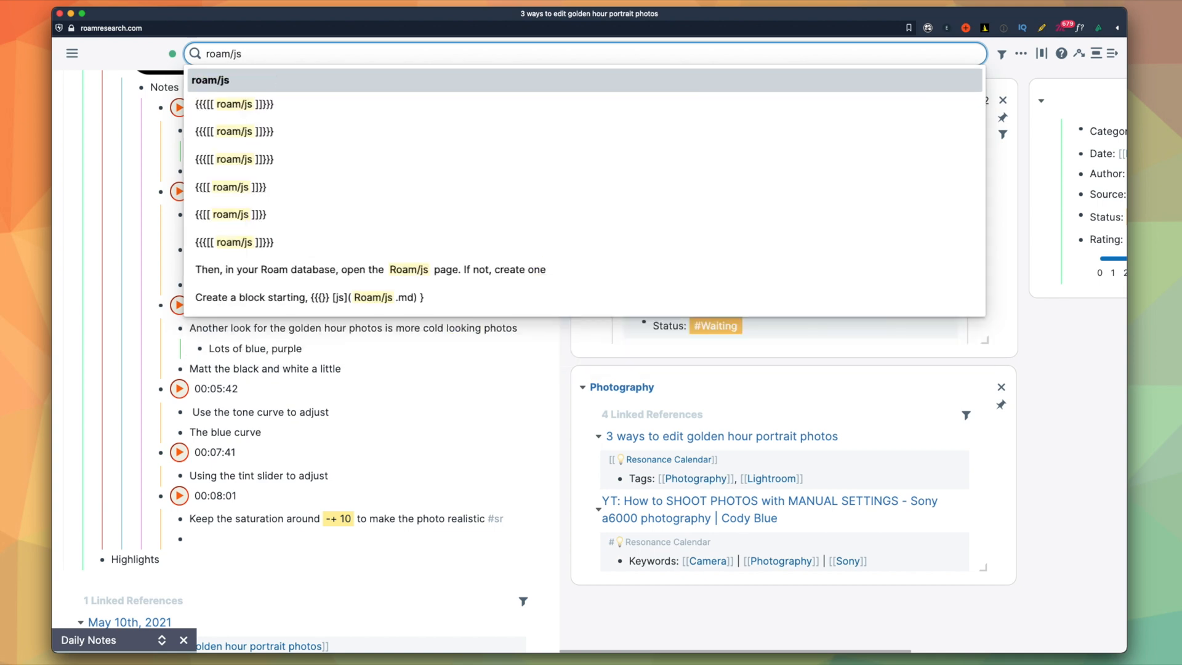
click(211, 80)
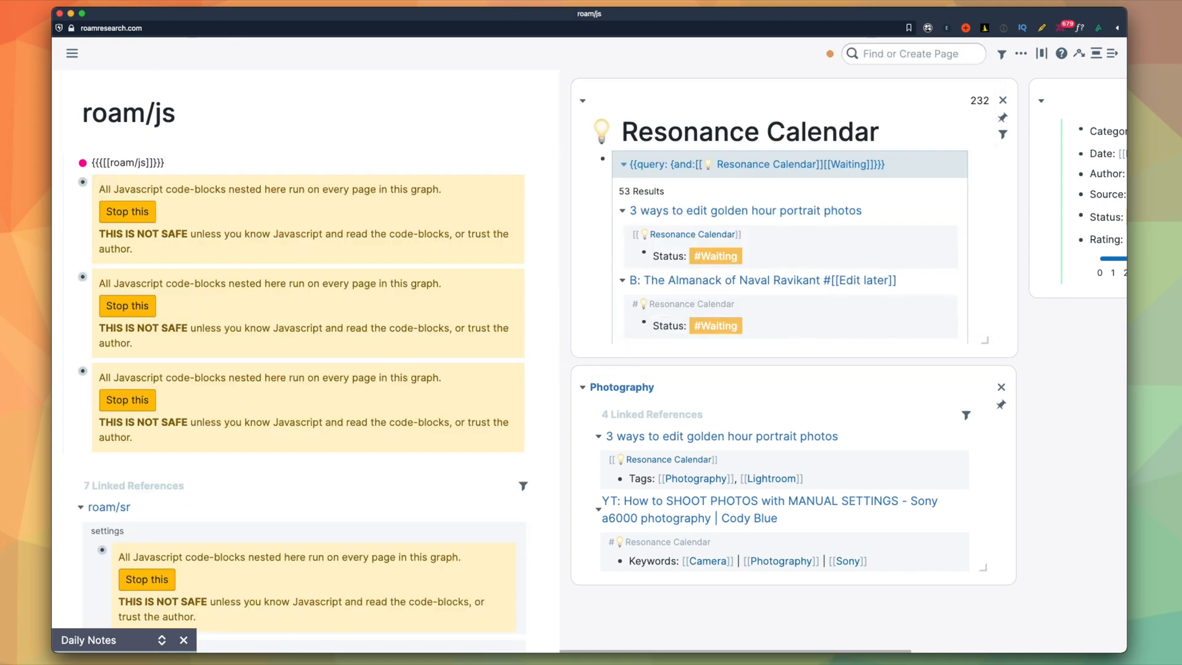
click(125, 211)
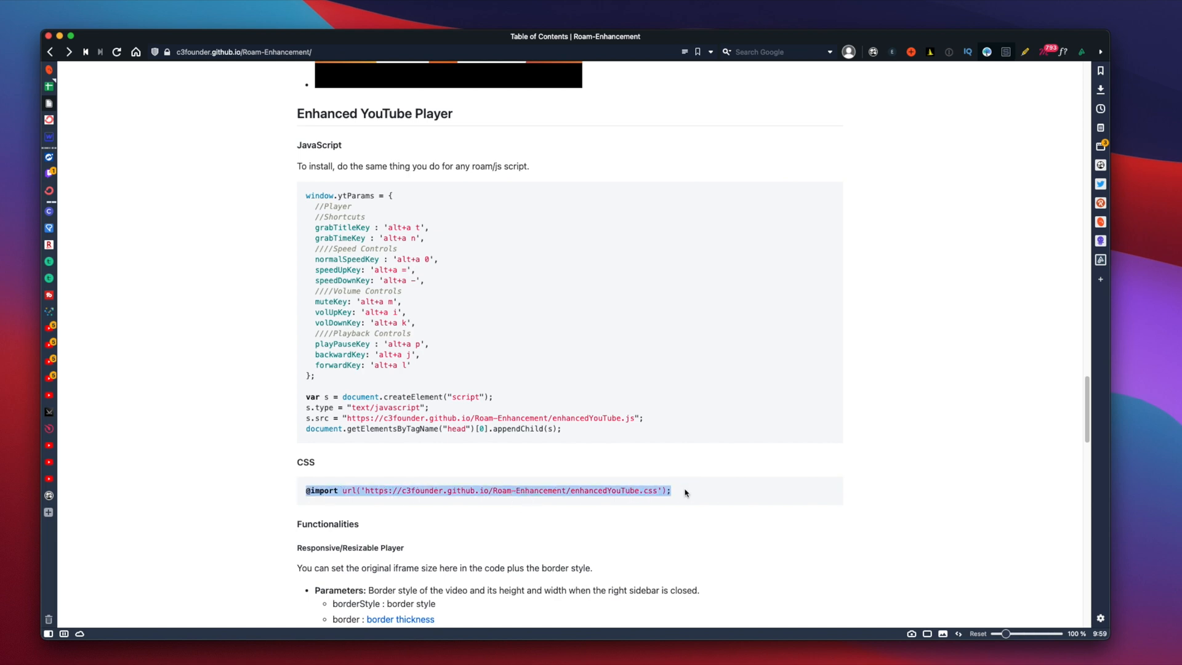
mouse_move(483, 475)
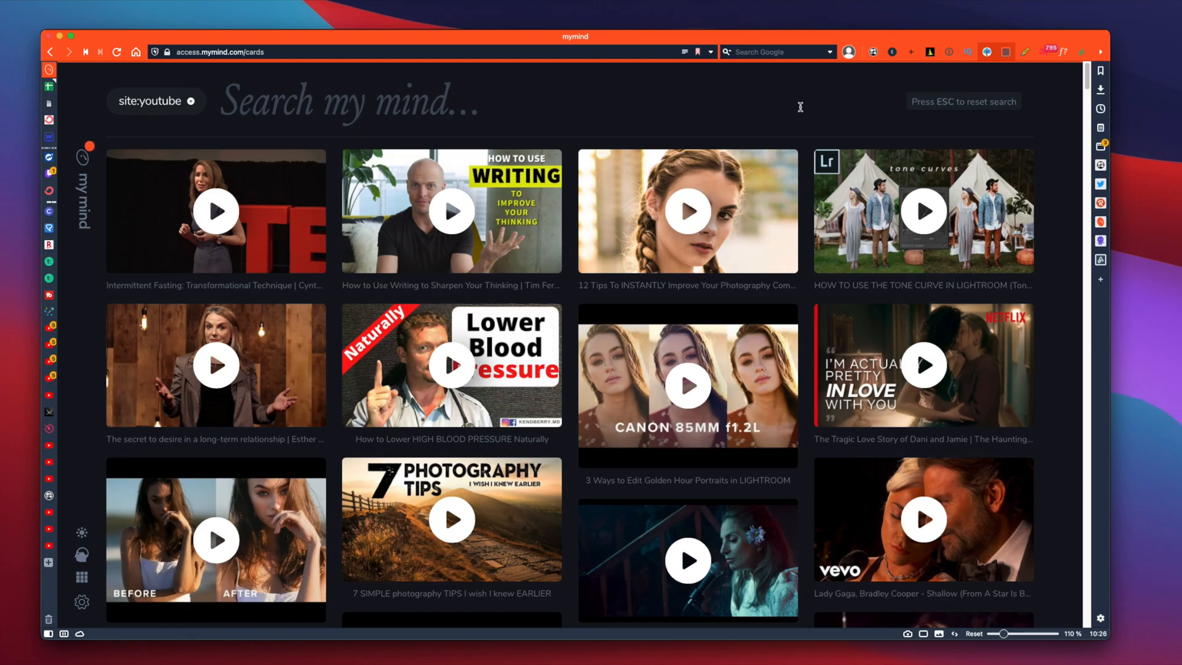
Open the 12 Tips photography composition video card and bring up its right-click menu.
click(686, 211)
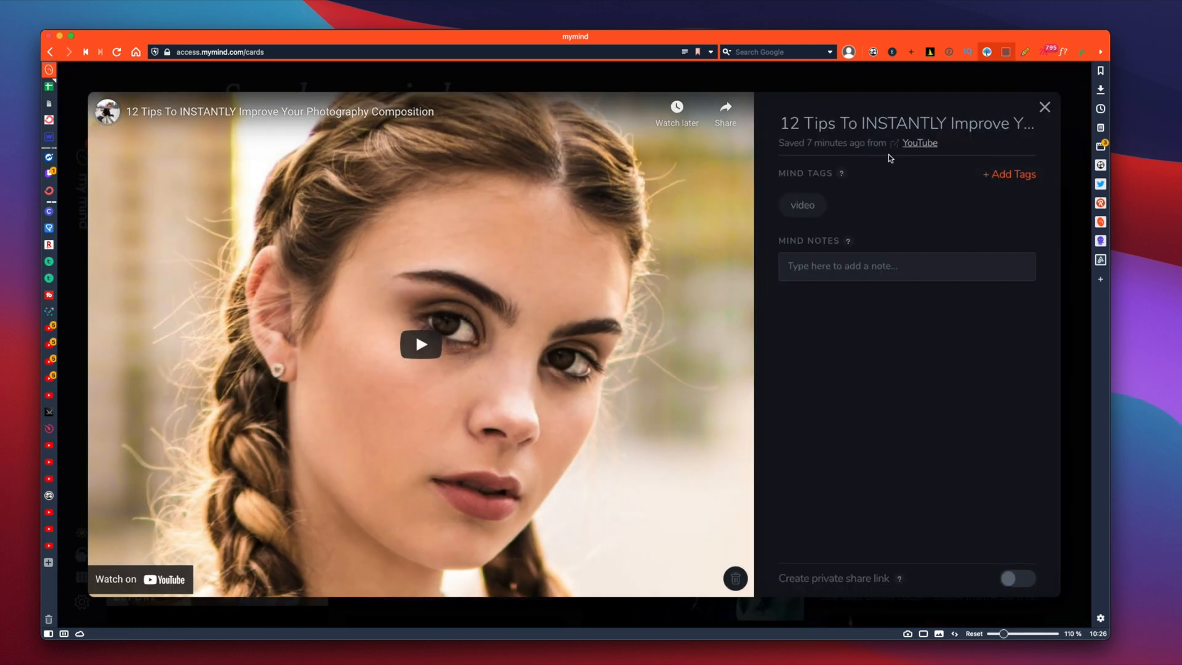
right_click(919, 142)
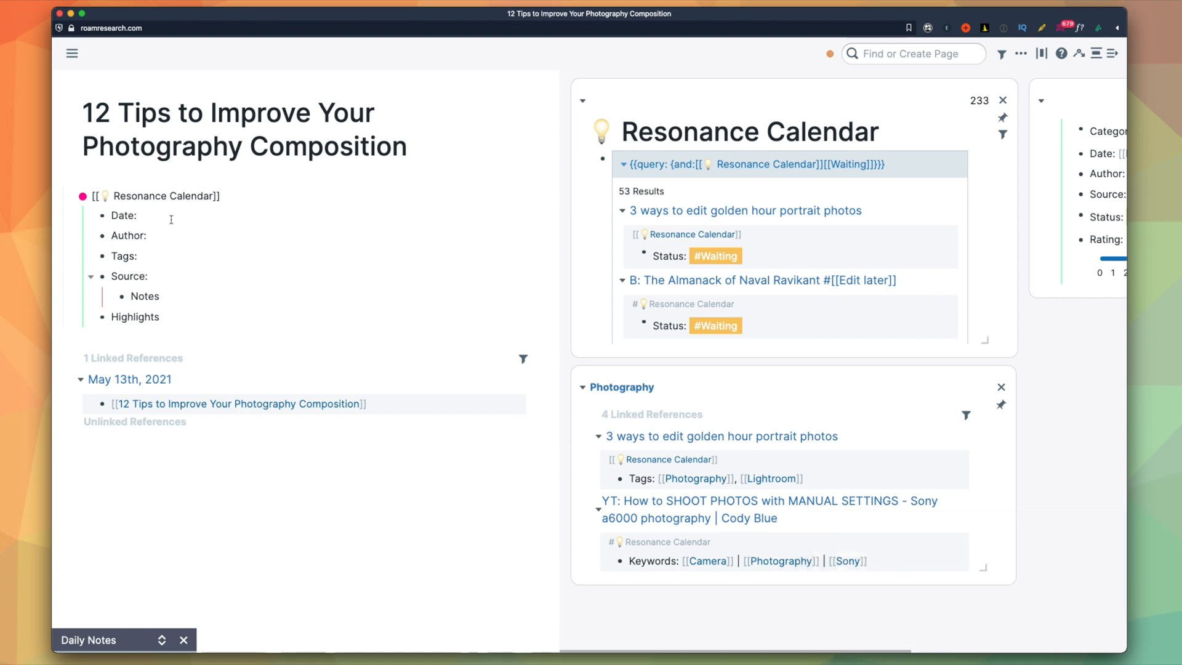
Fill Date with a date link and add [[Bach Photography]], [[Photography]] and [[Lightroom]] metadata.
click(83, 196)
text( [[Bach Photography)
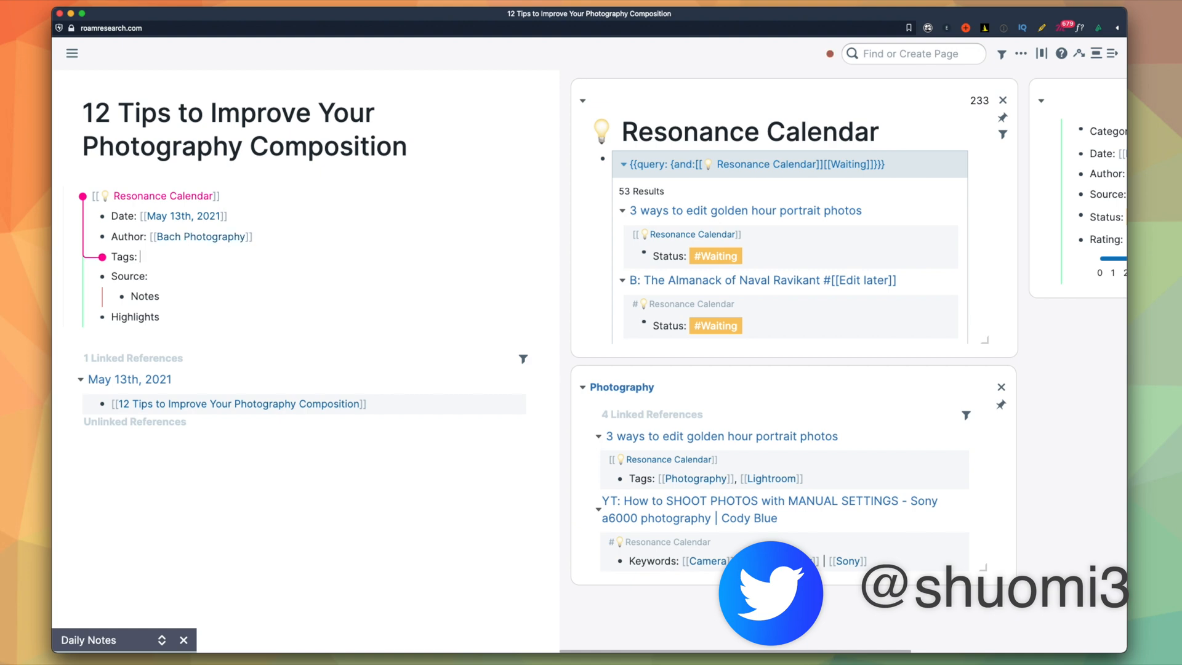
text([[Photography]] |)
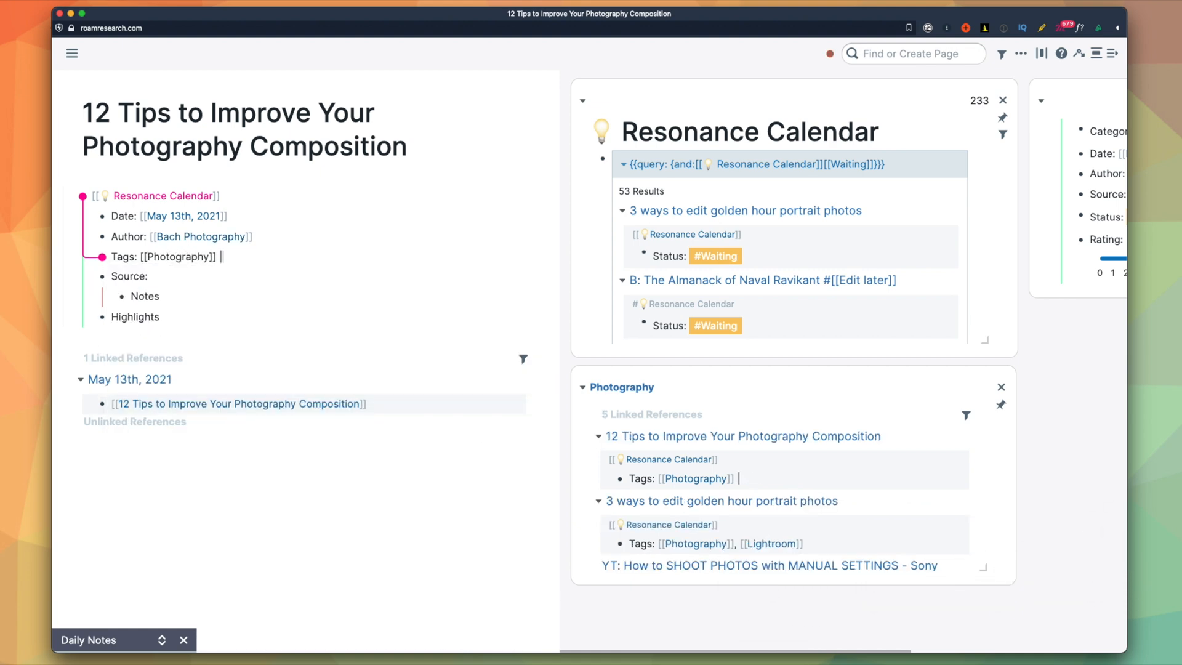
text([[Lightroom]])
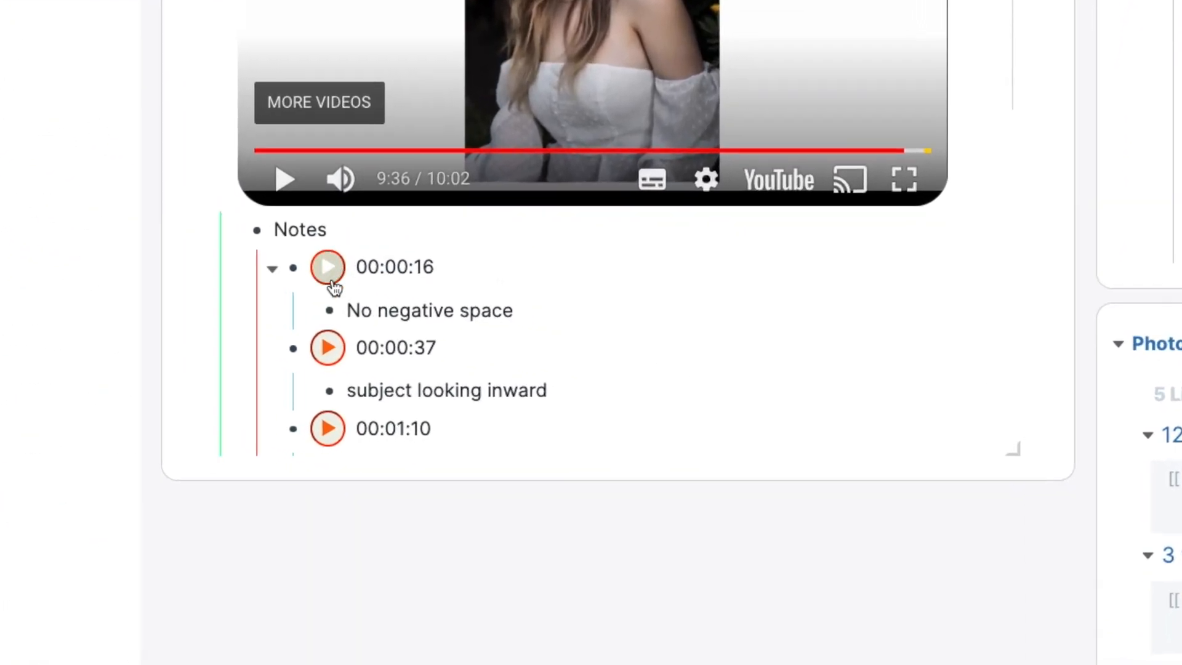
Play from 00:00:16 and finish the 00:08:08 note about shooting wider to crop in post.
click(327, 346)
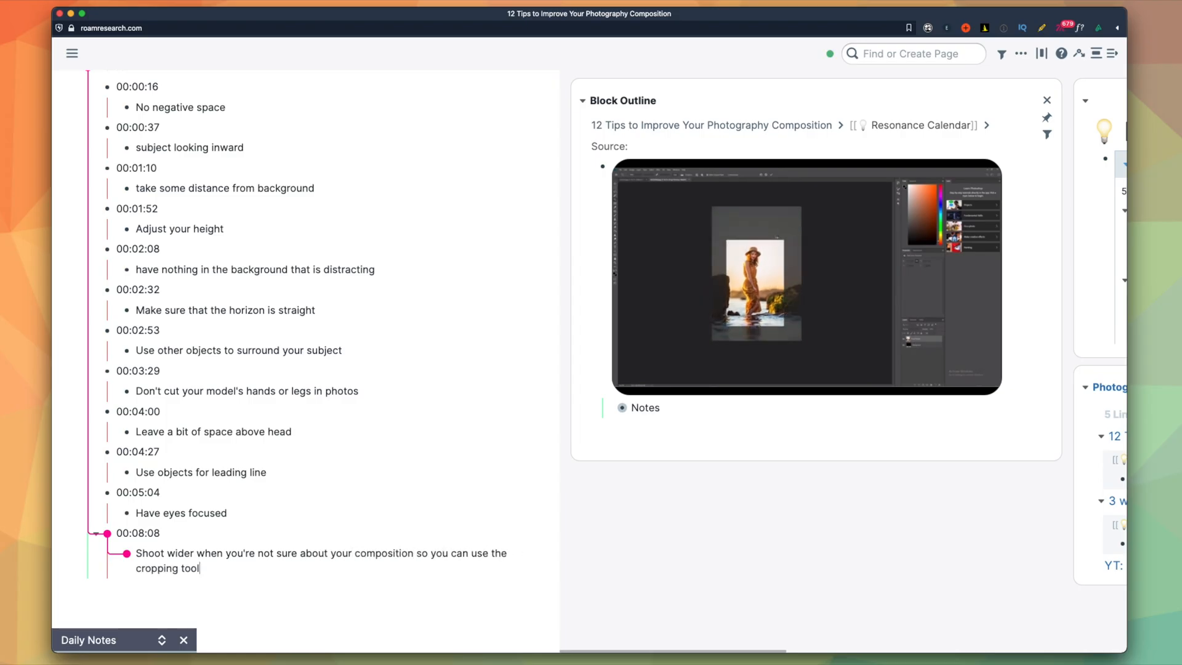
text(post)
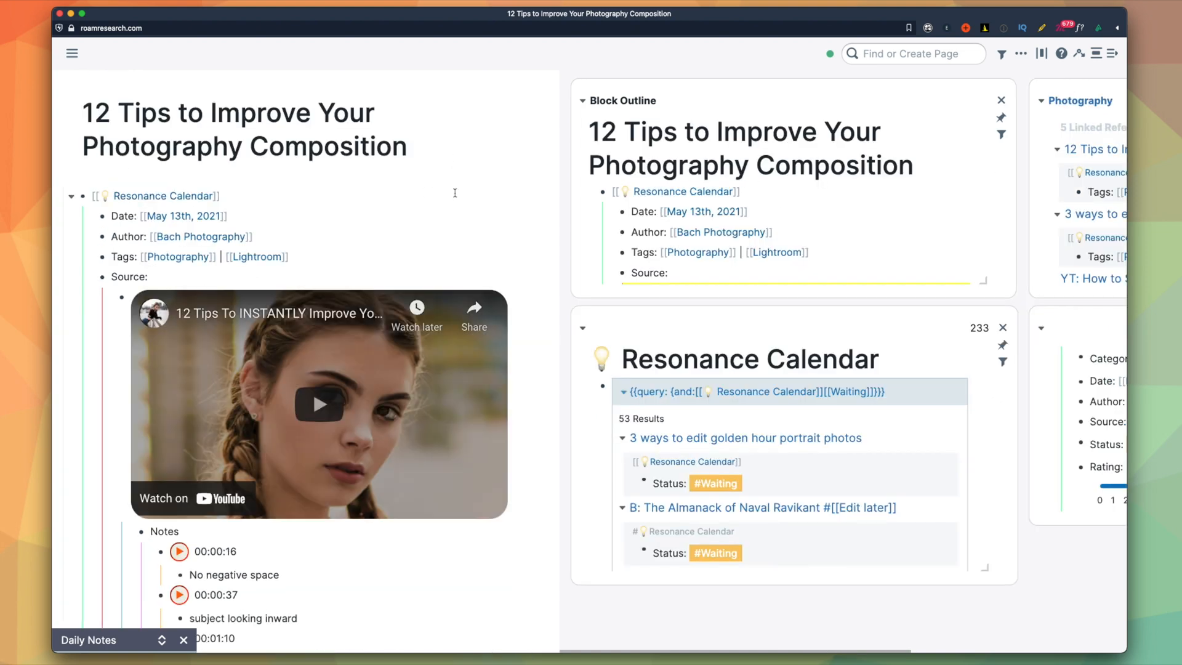
Reword notes as #sr questions, add the no-space-above-head answer, and highlight the word wider.
scroll(down, 3)
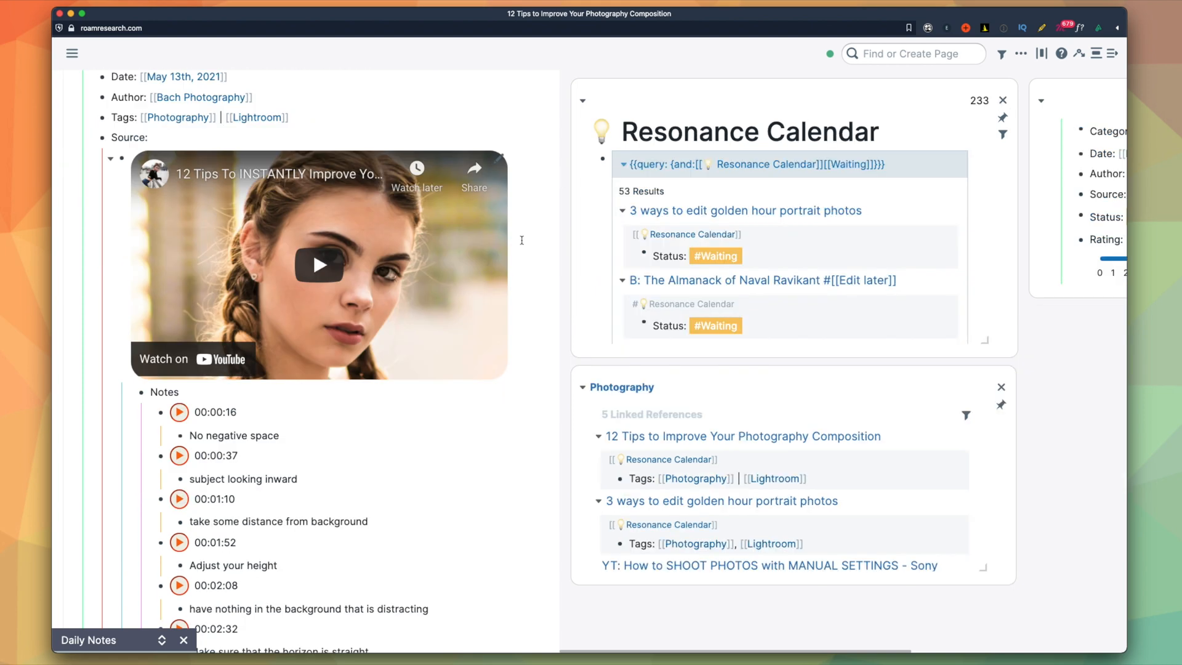
scroll(down, 3)
text(Make sure to have n)
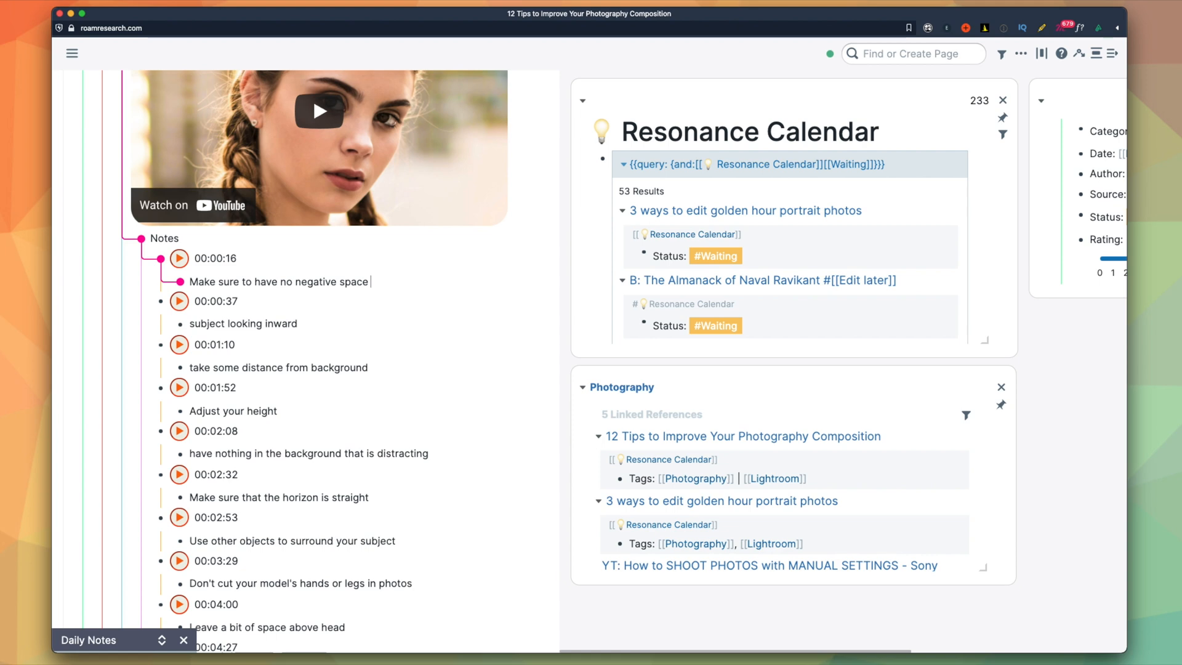
text(so it's clear where the main focus of the photo is #sr)
text(Because leaving l)
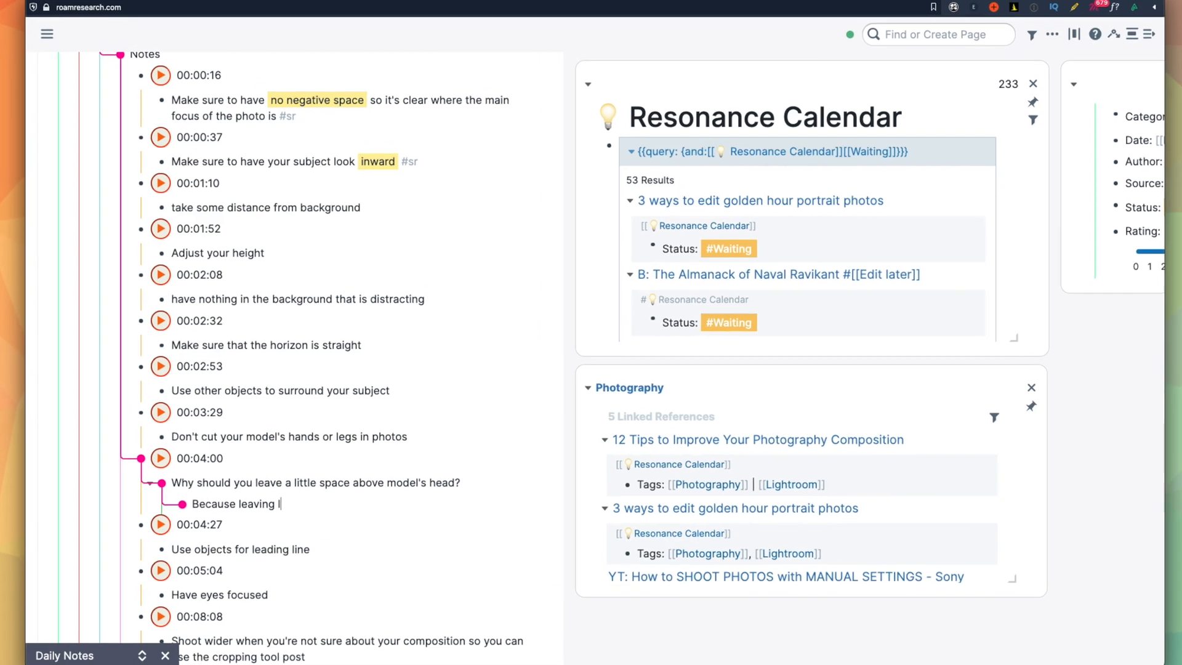
text(no space makes the model look short)
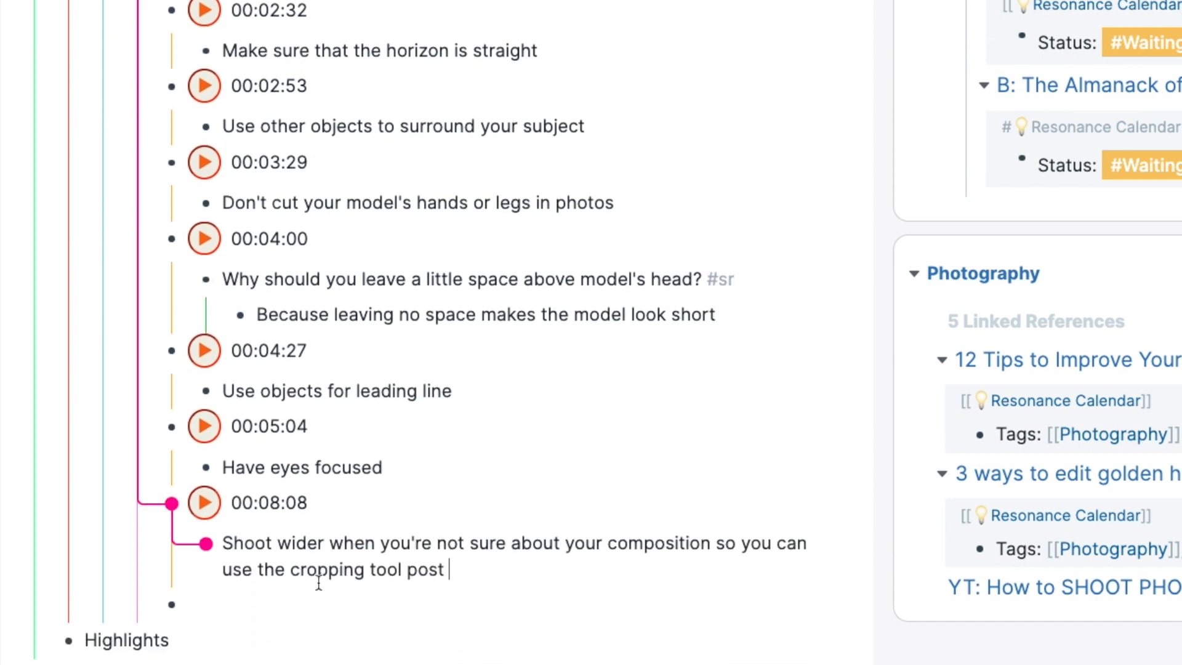
text(#sr)
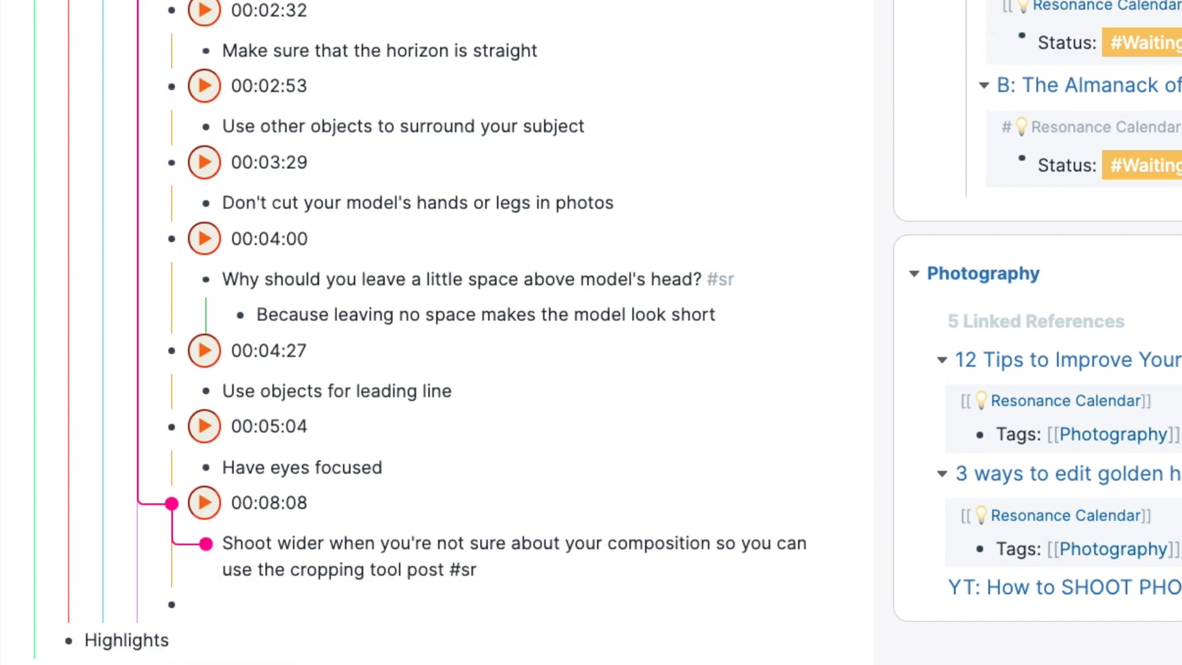
double_click(299, 542)
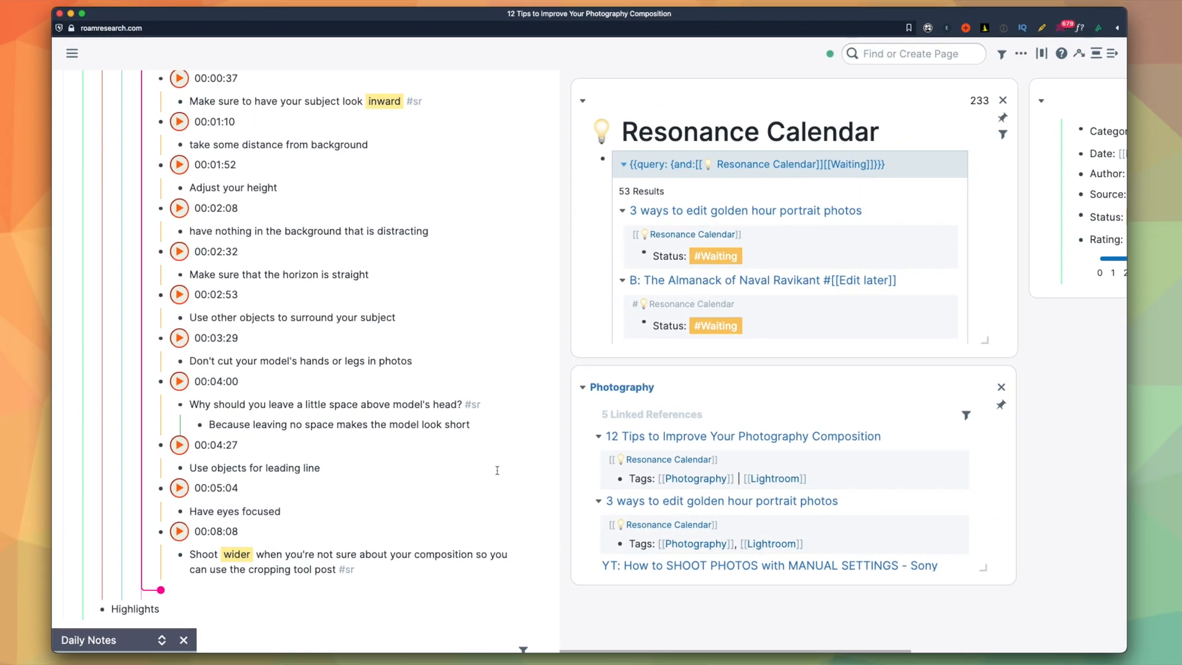
scroll(up, 3)
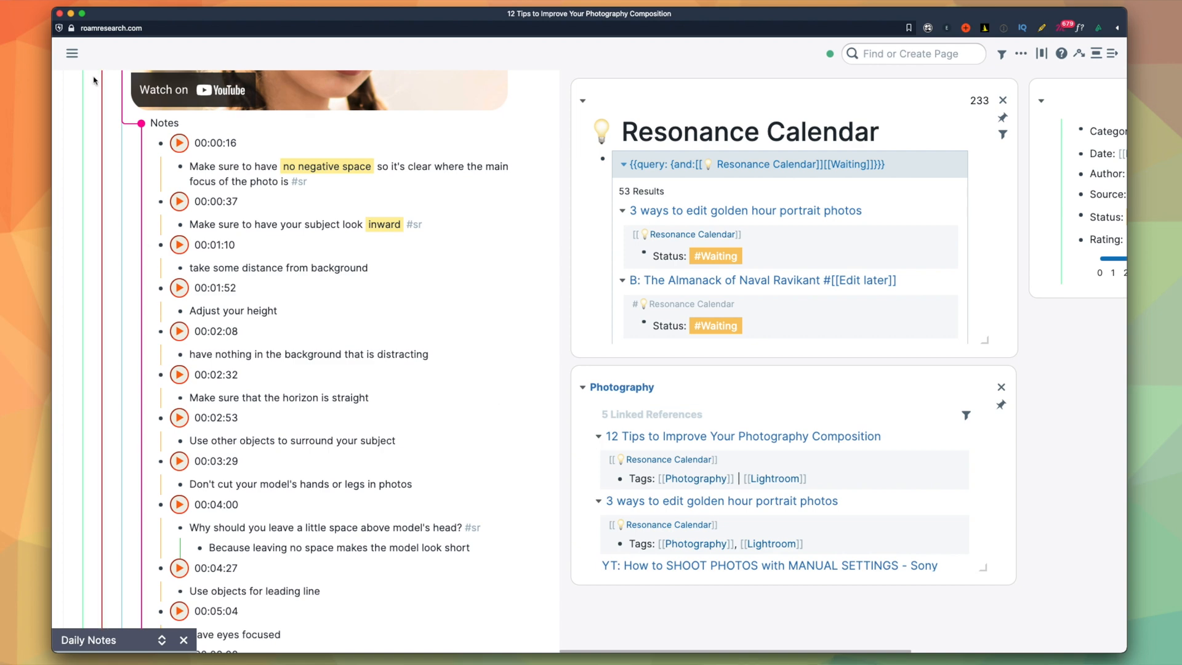
Start the REVIEW session from the sidebar and reveal the answer on the negative-space card.
click(71, 53)
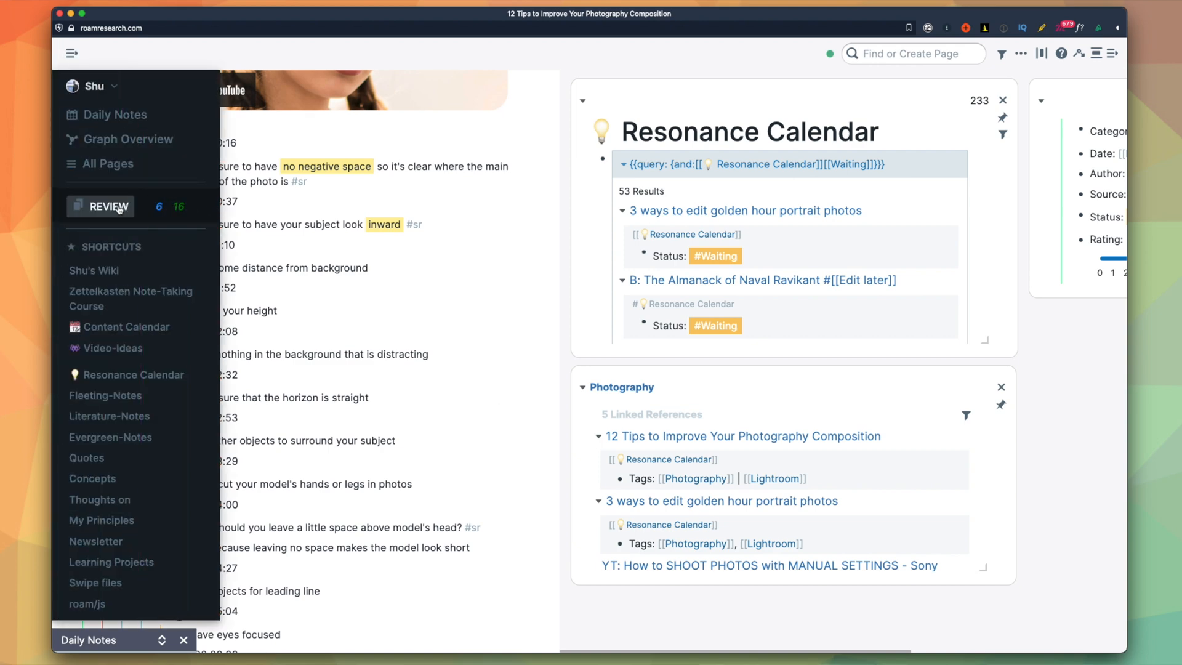
click(101, 205)
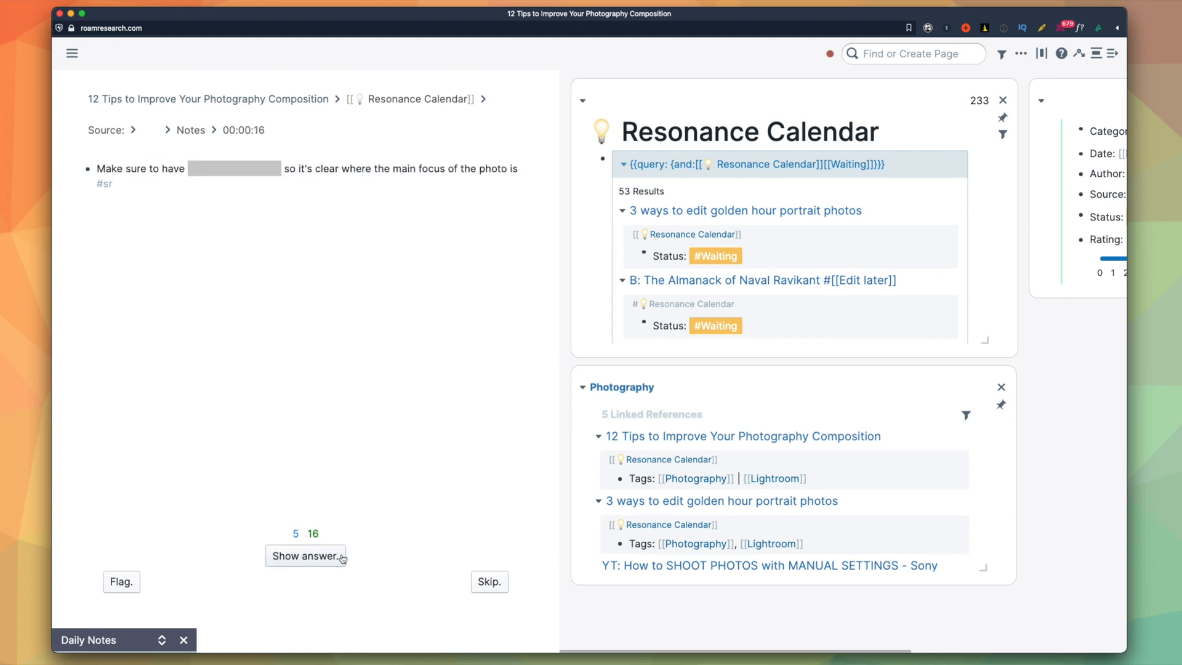
click(305, 555)
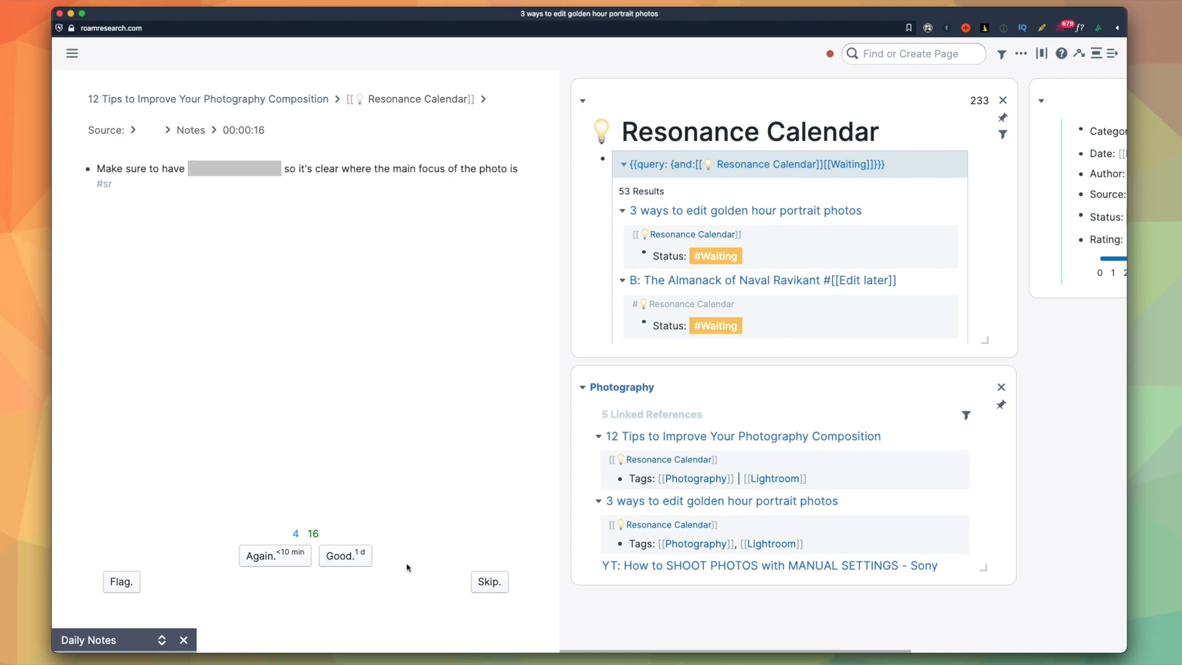